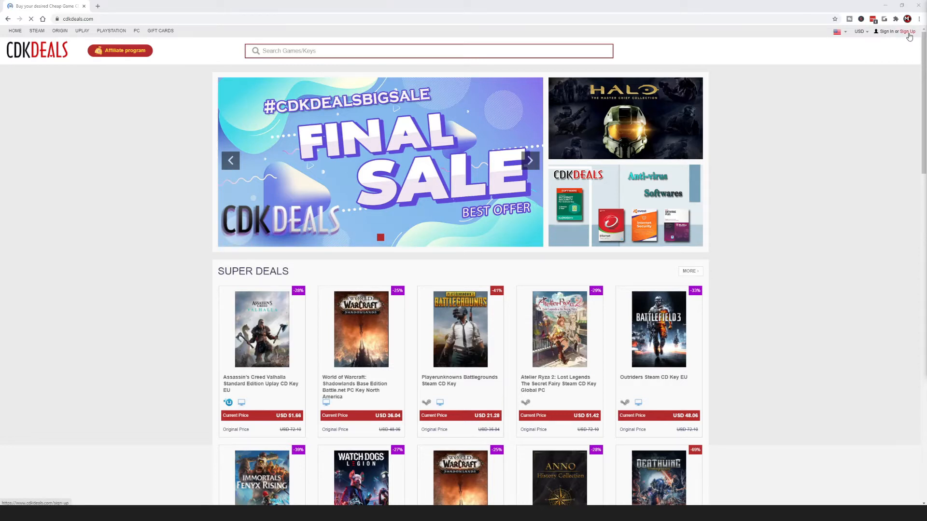
Step: Sign in and search the store for 'windows 10'
{"action": "left_click", "coordinate": [907, 32]}
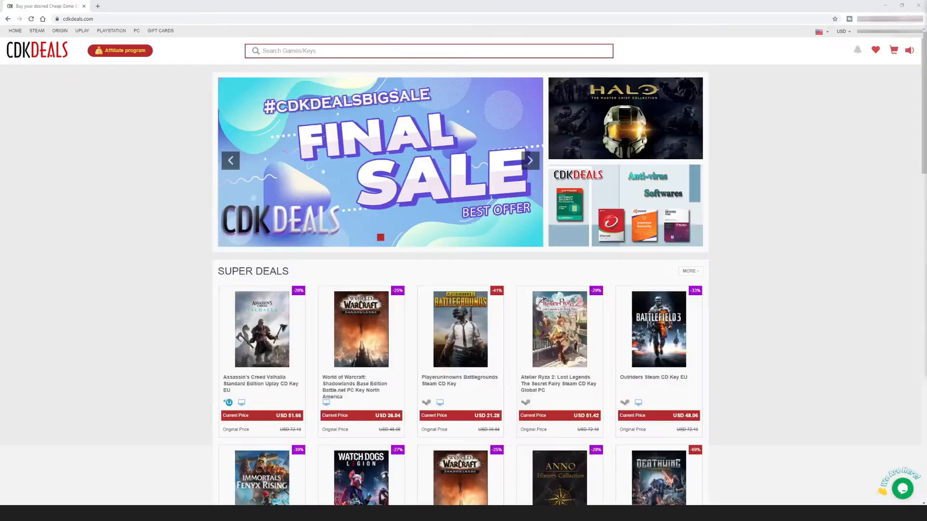
{"action": "type", "text": "windows 10"}
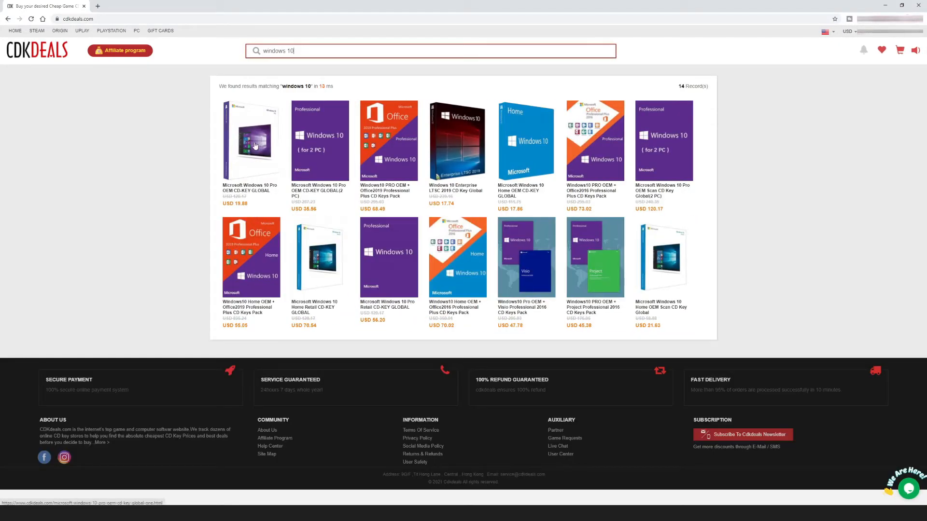
Step: Buy the Windows 10 Pro OEM key with promo code MAC30, totalling USD 13.92
{"action": "left_click", "coordinate": [250, 141]}
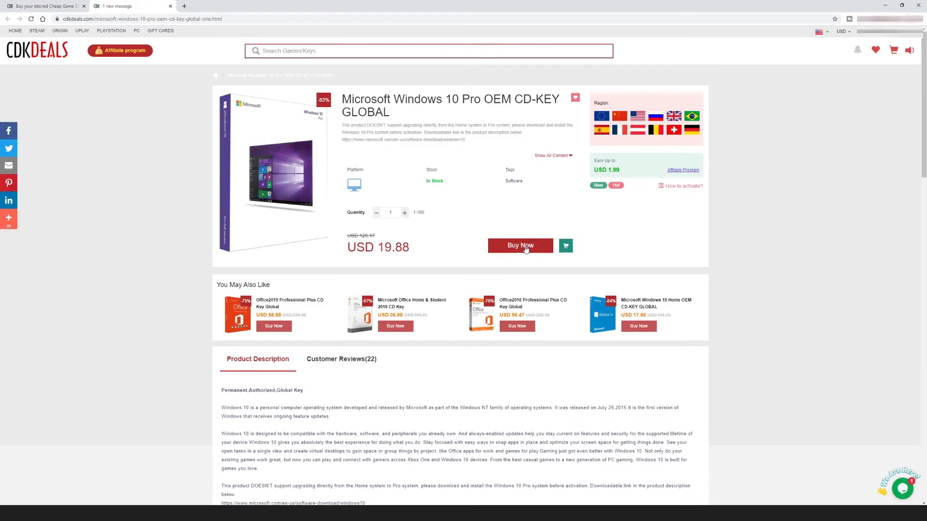
{"action": "left_click", "coordinate": [520, 245]}
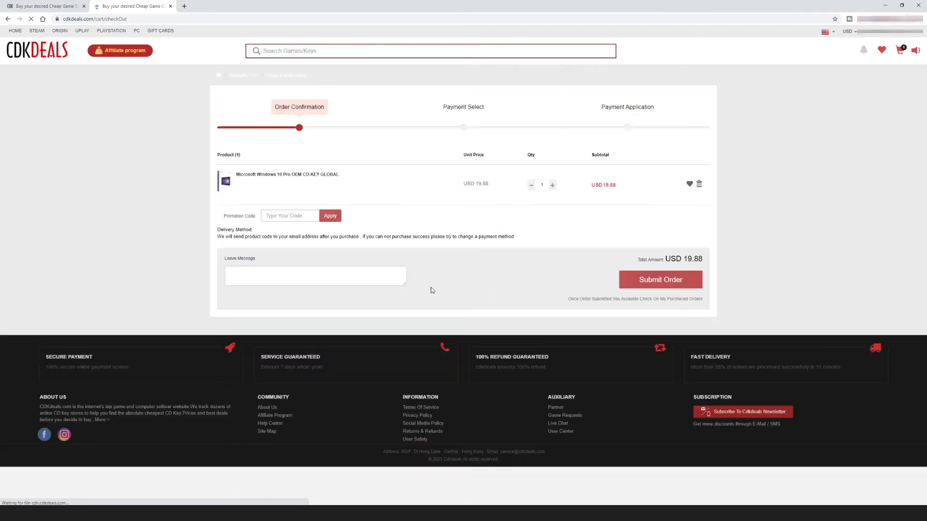
{"action": "type", "text": "ma"}
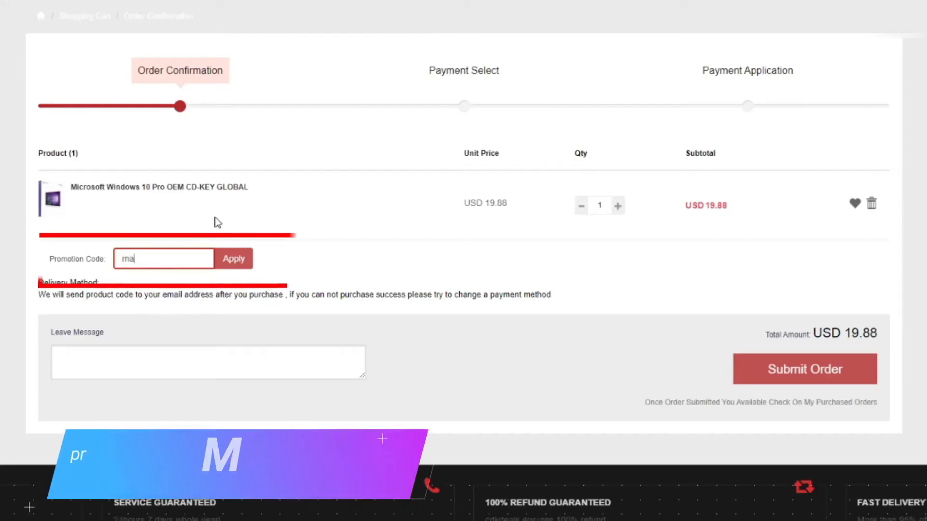
{"action": "type", "text": "c30"}
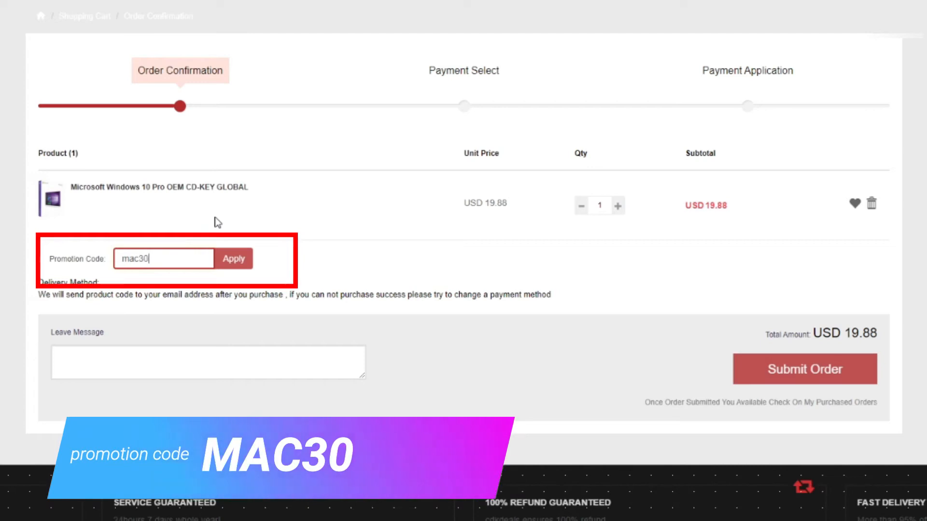
{"action": "left_click", "coordinate": [233, 258]}
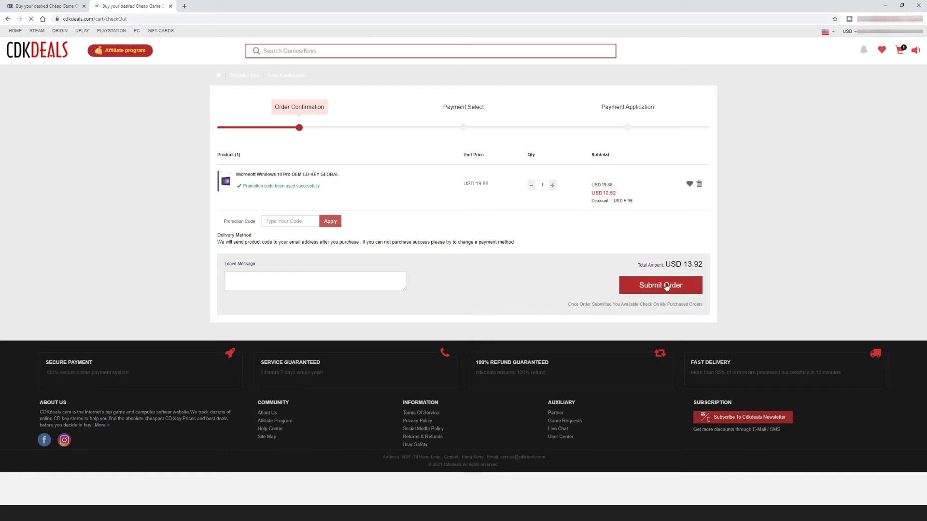
{"action": "left_click", "coordinate": [661, 285]}
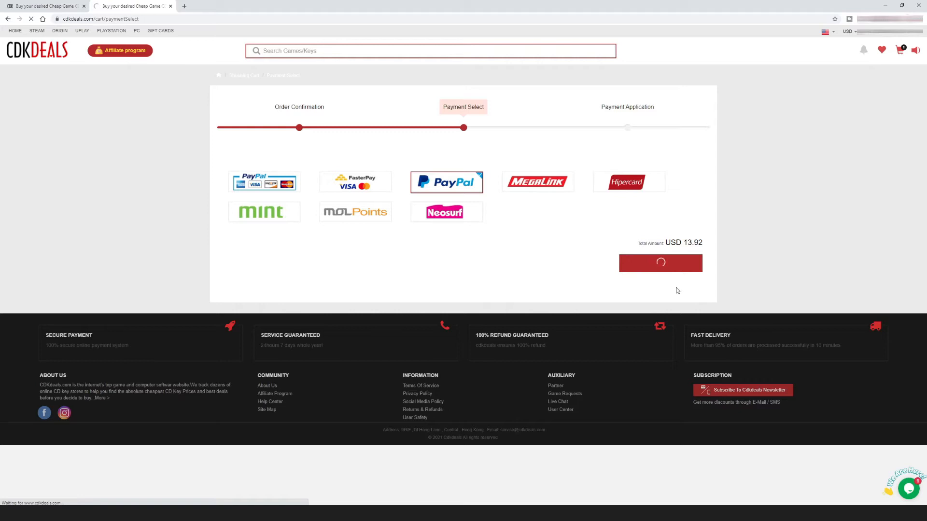
Step: Choose PayPal to pay for the discounted order
{"action": "left_click", "coordinate": [660, 263]}
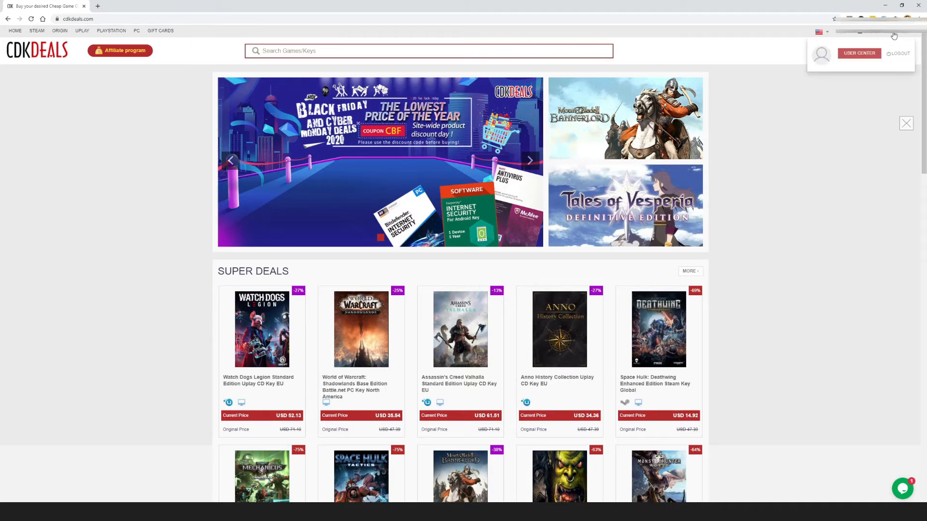
Step: Open User Center and view My Purchased Orders
{"action": "left_click", "coordinate": [858, 53]}
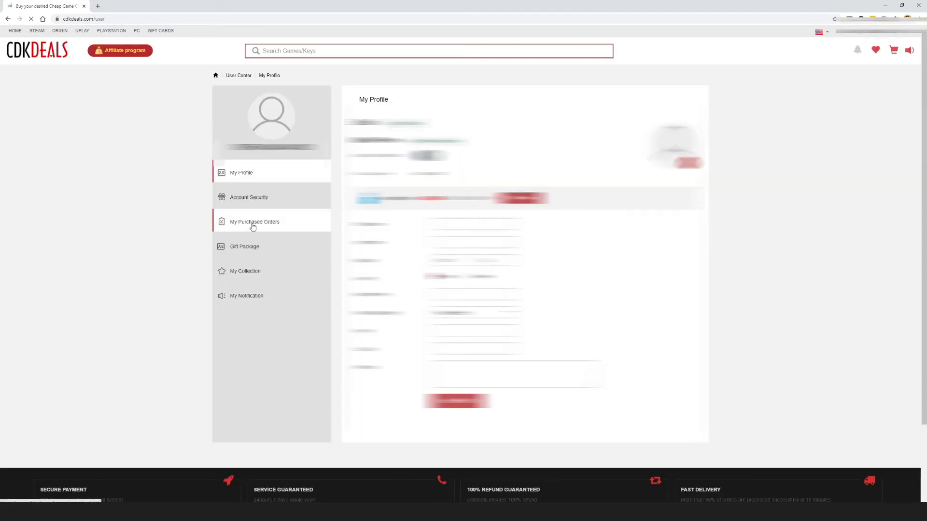
{"action": "left_click", "coordinate": [254, 222]}
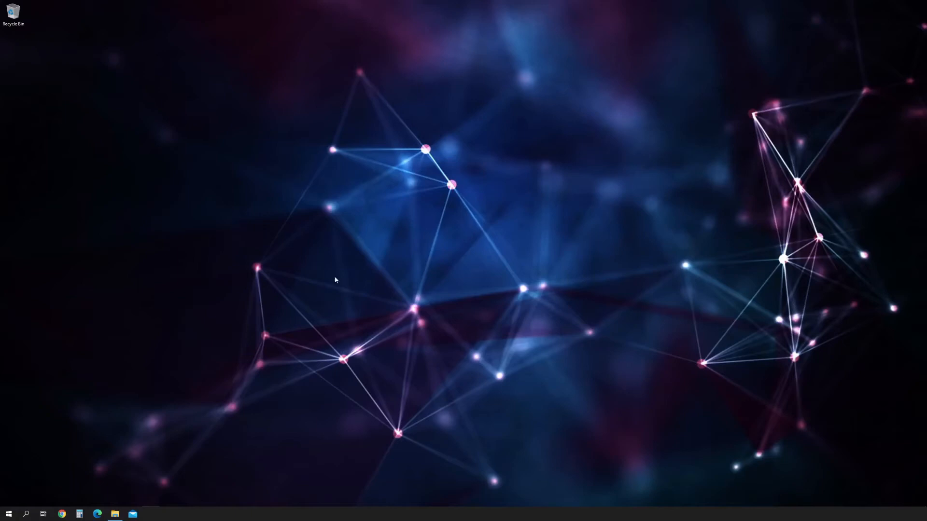
{"action": "mouse_move", "coordinate": [8, 513]}
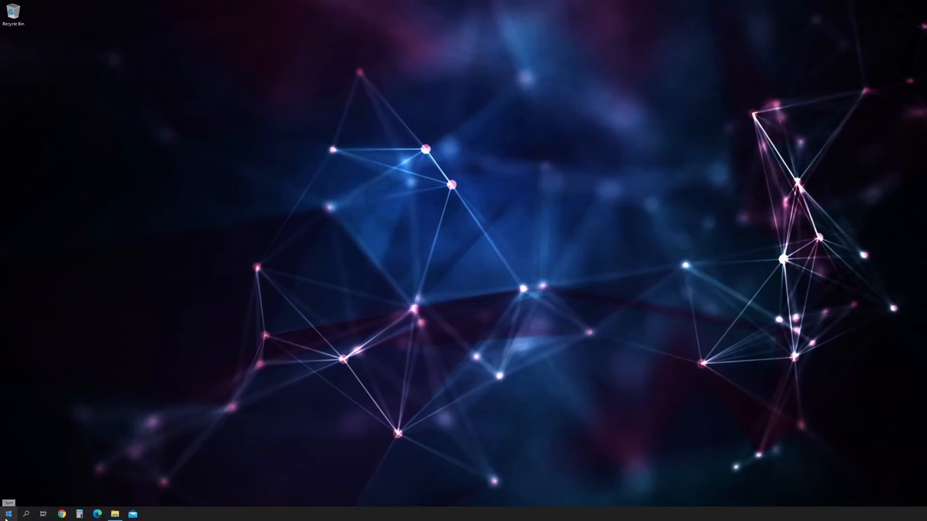
Step: Open Settings > Update & Security > Activation to check Windows 10 Pro activation
{"action": "right_click", "coordinate": [8, 514]}
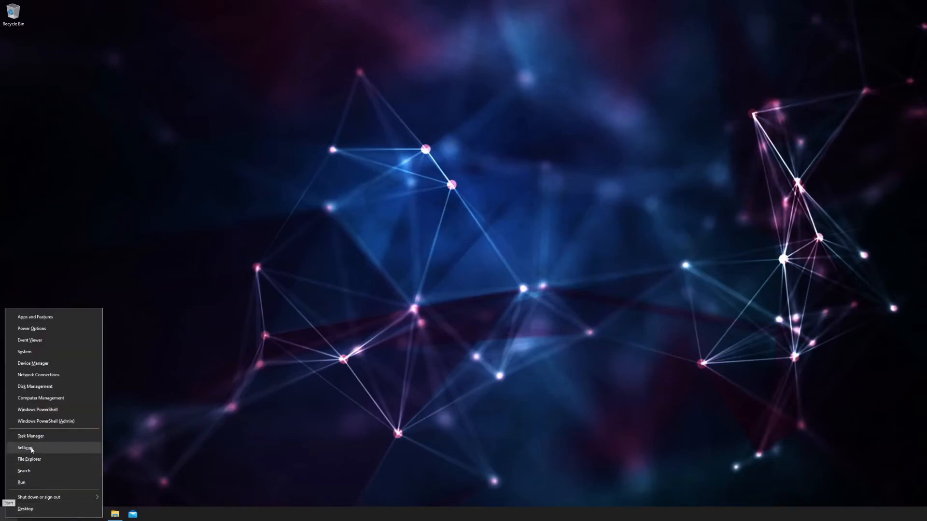
{"action": "left_click", "coordinate": [25, 447]}
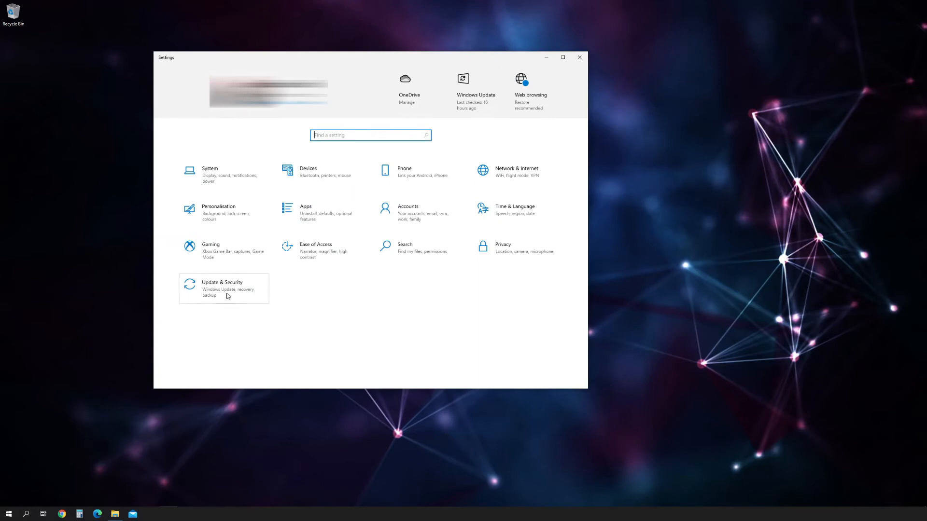
{"action": "left_click", "coordinate": [223, 289]}
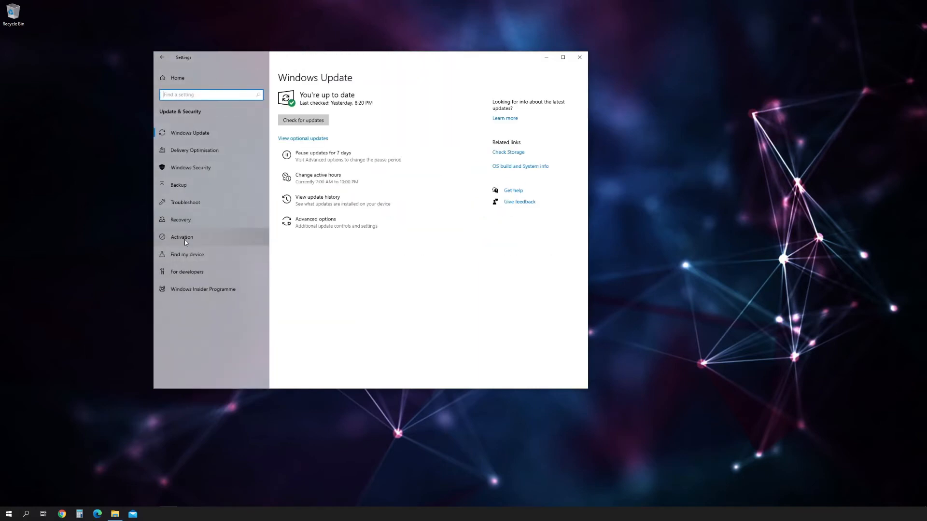
{"action": "left_click", "coordinate": [182, 237]}
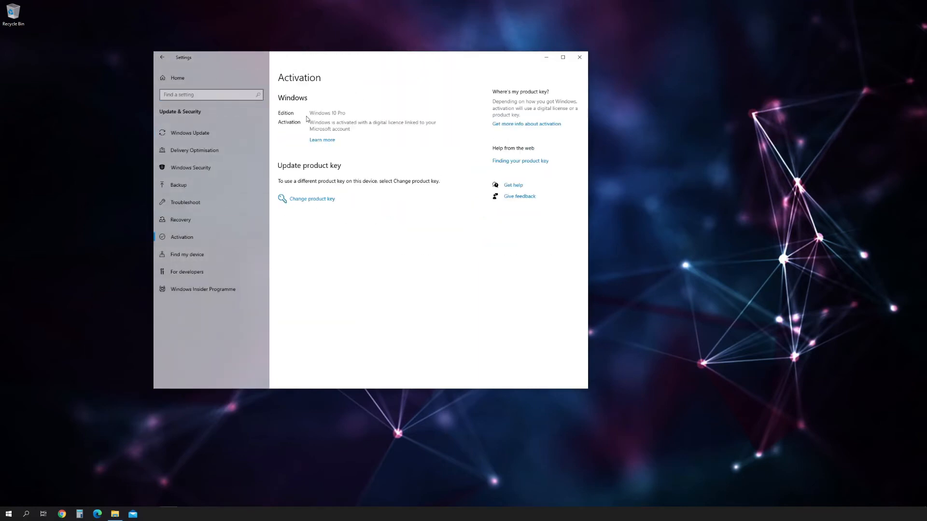
{"action": "mouse_move", "coordinate": [378, 116]}
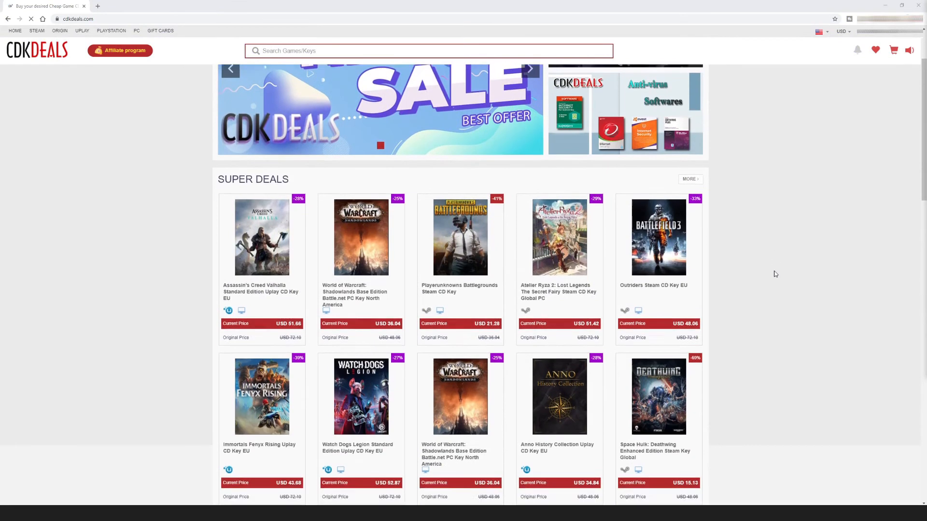
Step: Scroll through the Steam, Origin, Uplay, PlayStation, PC and Gift Cards deals
{"action": "scroll", "scroll_direction": "down", "scroll_amount": 3}
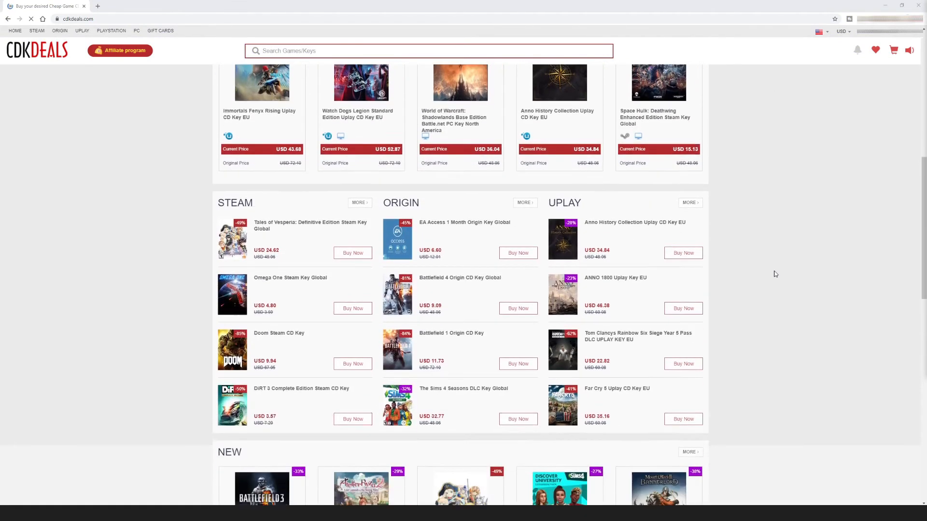
{"action": "scroll", "scroll_direction": "down", "scroll_amount": 3}
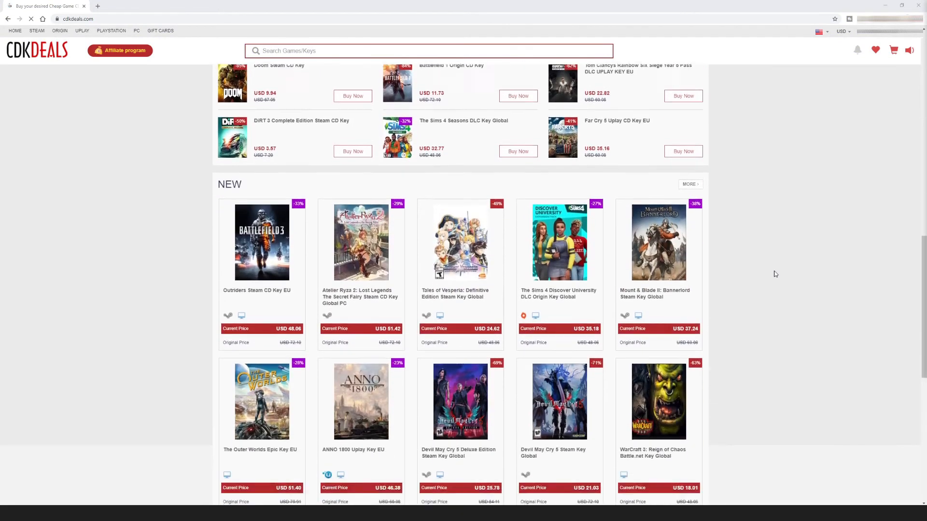
{"action": "scroll", "scroll_direction": "down", "scroll_amount": 3}
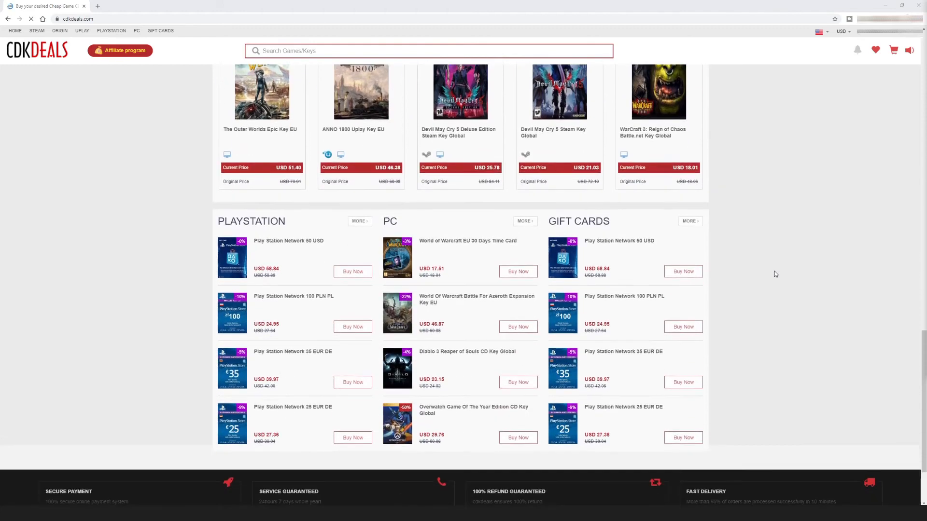
{"action": "scroll", "scroll_direction": "down", "scroll_amount": 3}
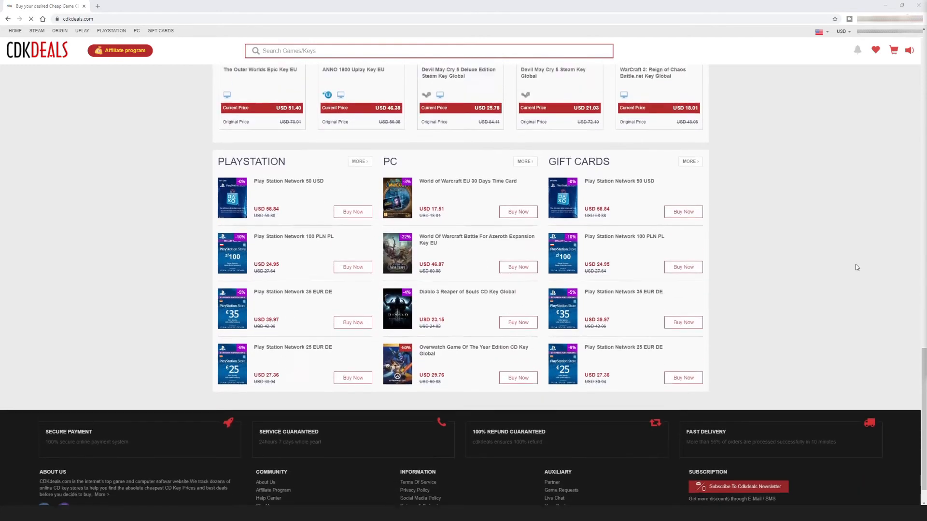
{"action": "scroll", "scroll_direction": "up", "scroll_amount": 3}
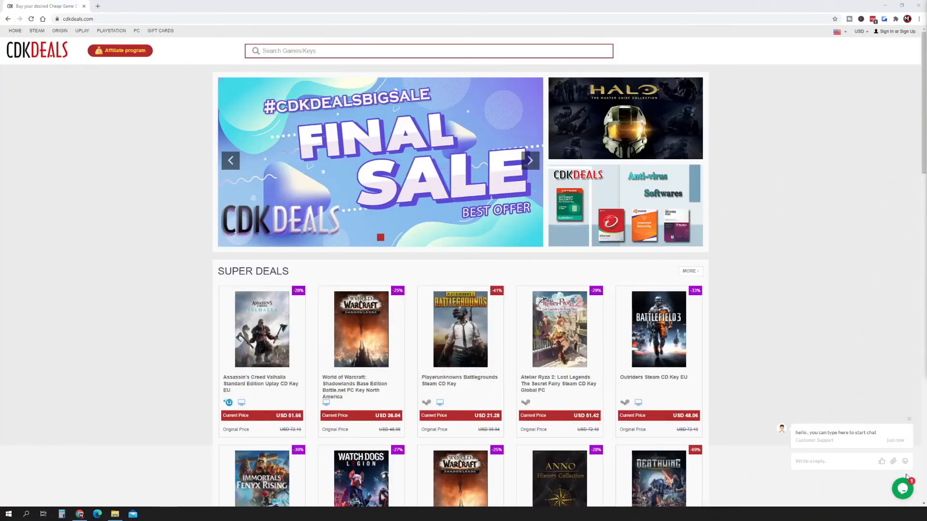
Step: Open the live support chat and type a short message
{"action": "left_click", "coordinate": [903, 488]}
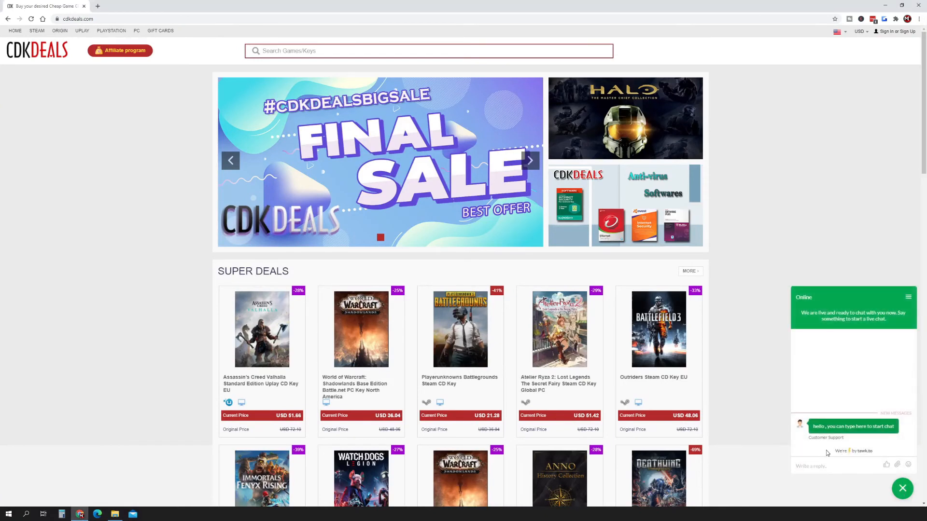
{"action": "type", "text": "as"}
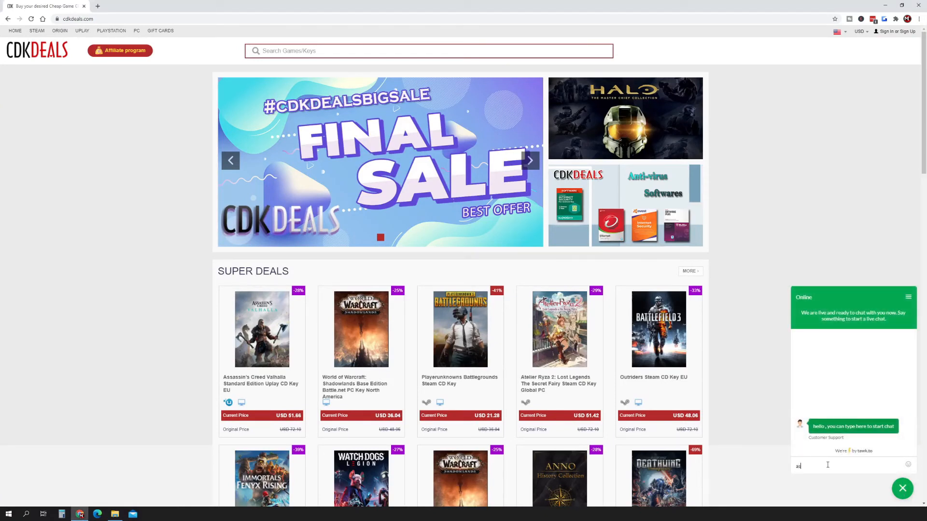
{"action": "type", "text": "!"}
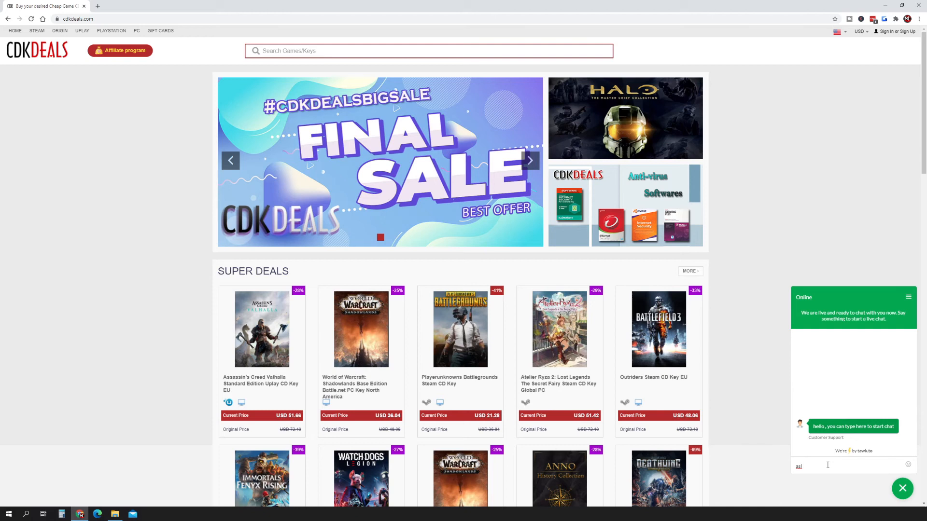